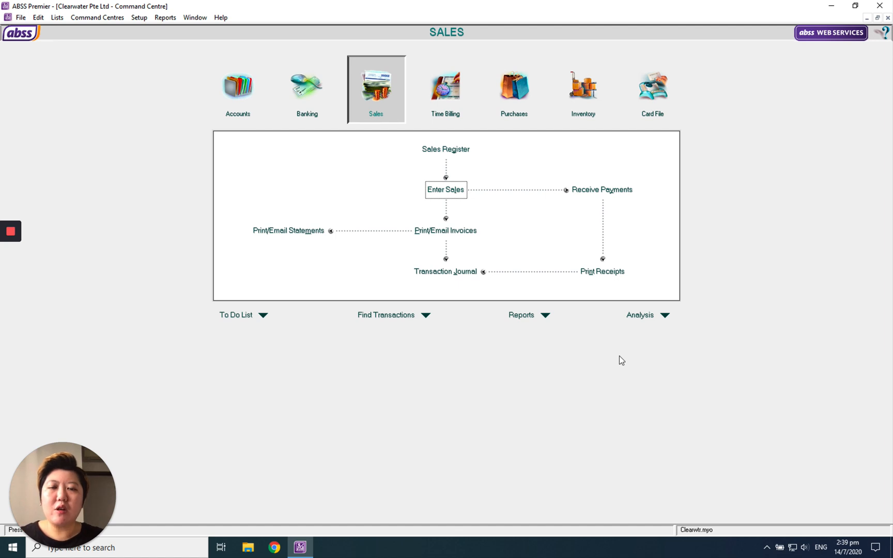
mouse_move(449, 197)
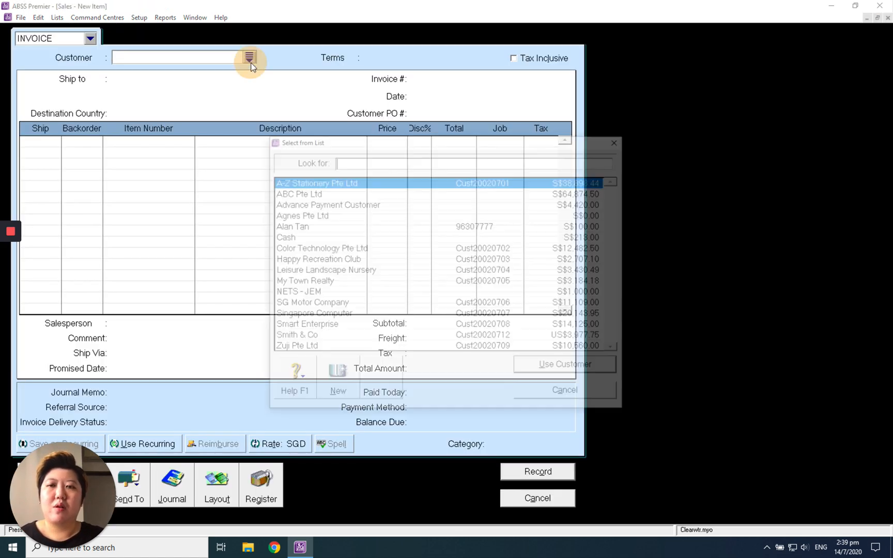
- Choose ABC Pte Ltd as the customer for the new sales invoice
double_click(299, 193)
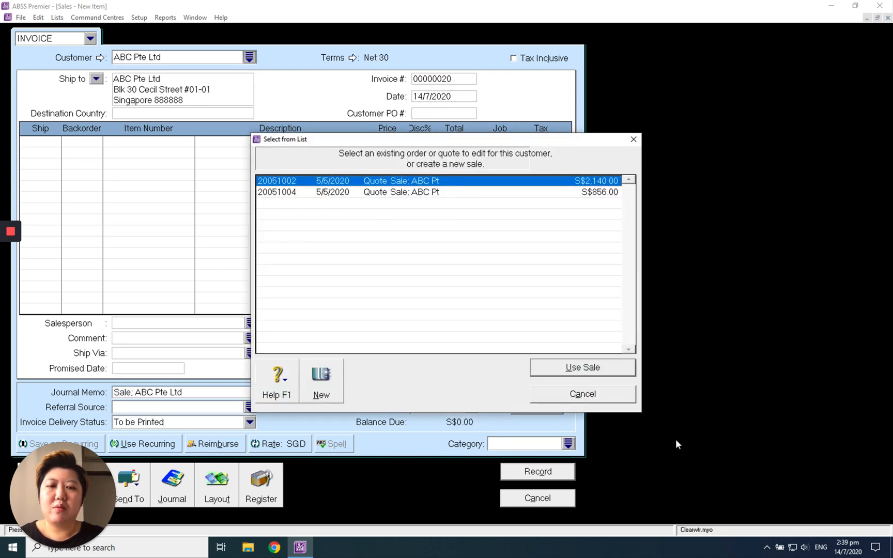
- Create a new sale with lines of 100 Apple and 10 Cooler Filter Medium (item 400)
left_click(320, 381)
type("Apple")
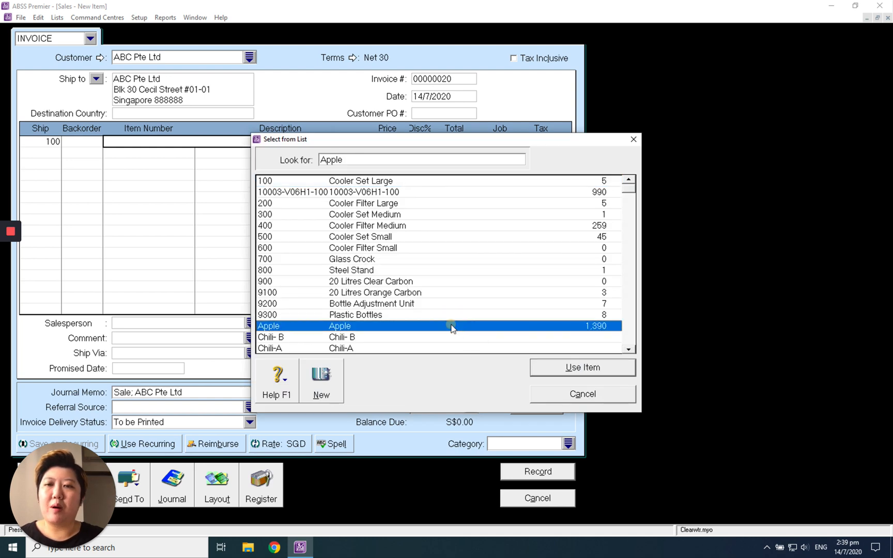
left_click(582, 367)
type("400")
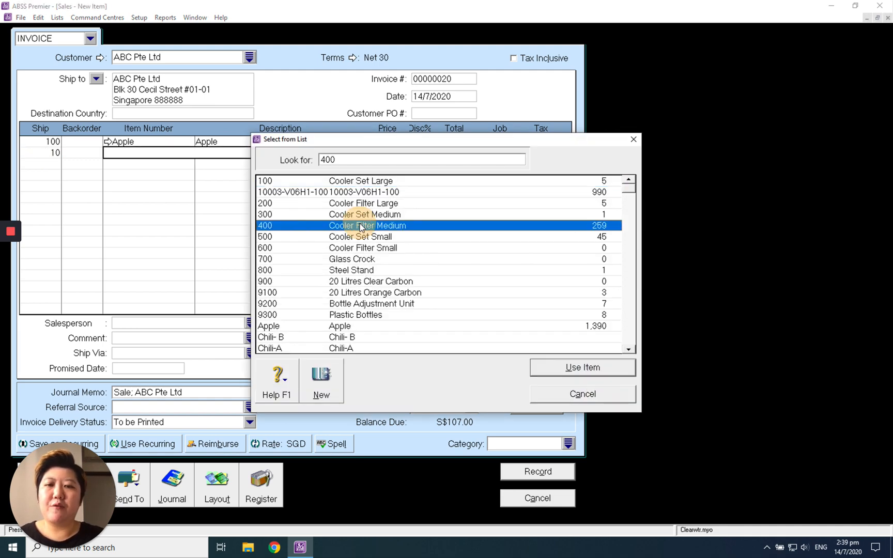
left_click(582, 367)
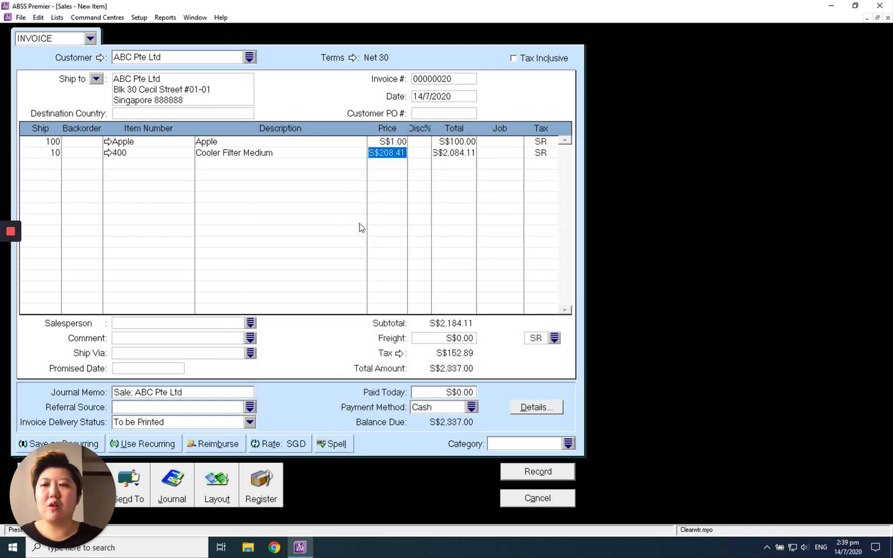
left_click(37, 166)
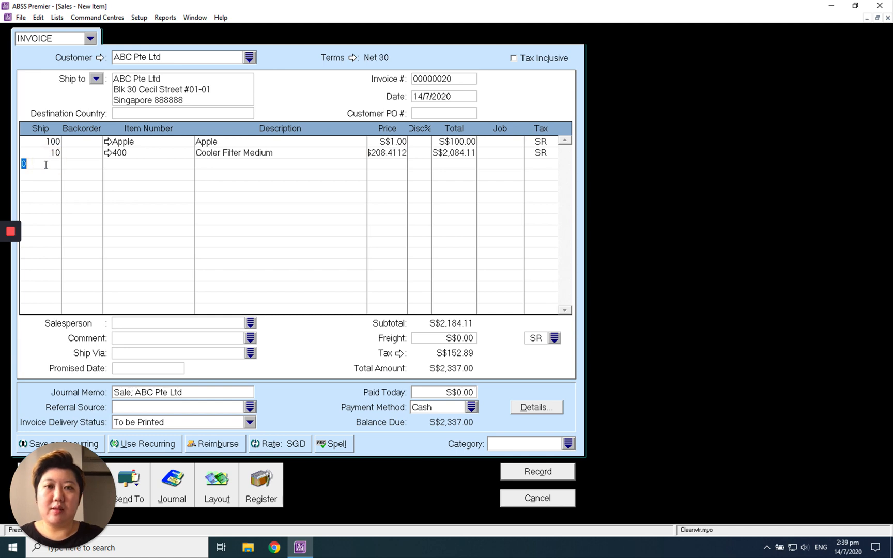
- Insert a subtotal line of S$2,184.11 after the items and move to the line below it
right_click(24, 165)
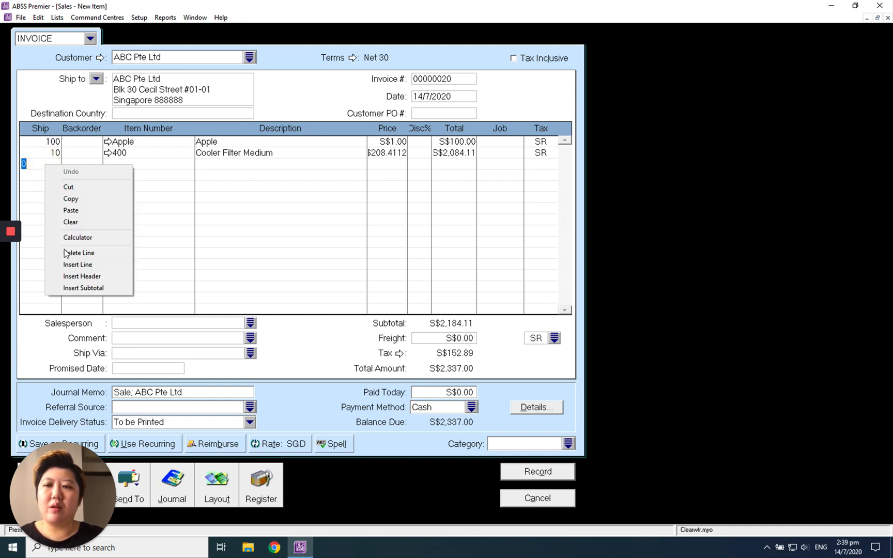
mouse_move(87, 287)
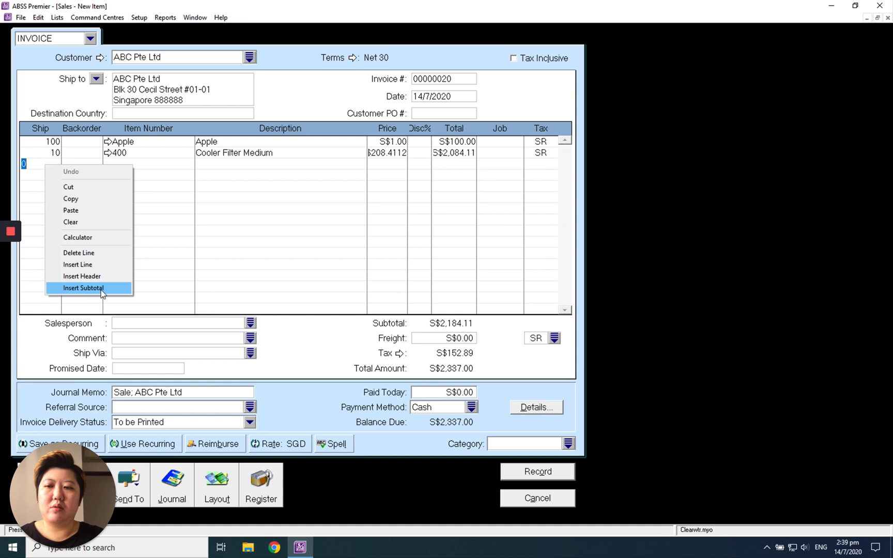
left_click(84, 287)
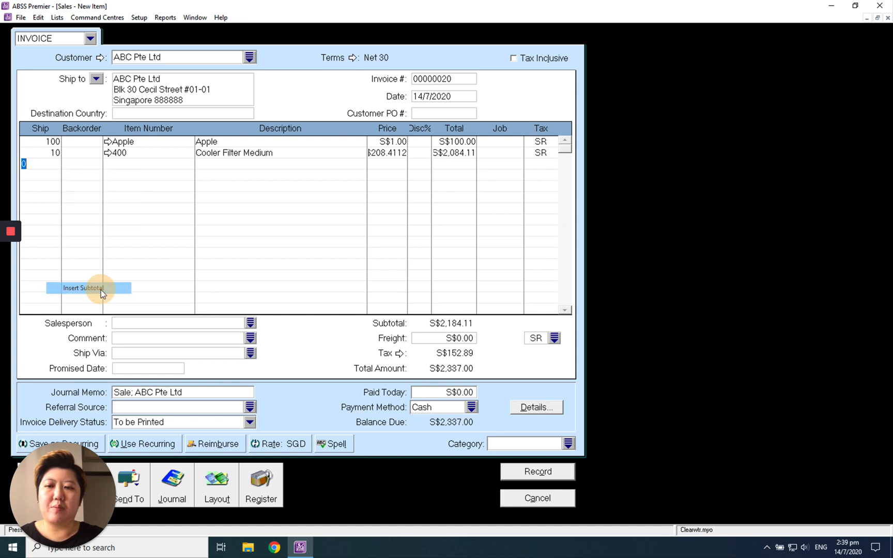
left_click(89, 289)
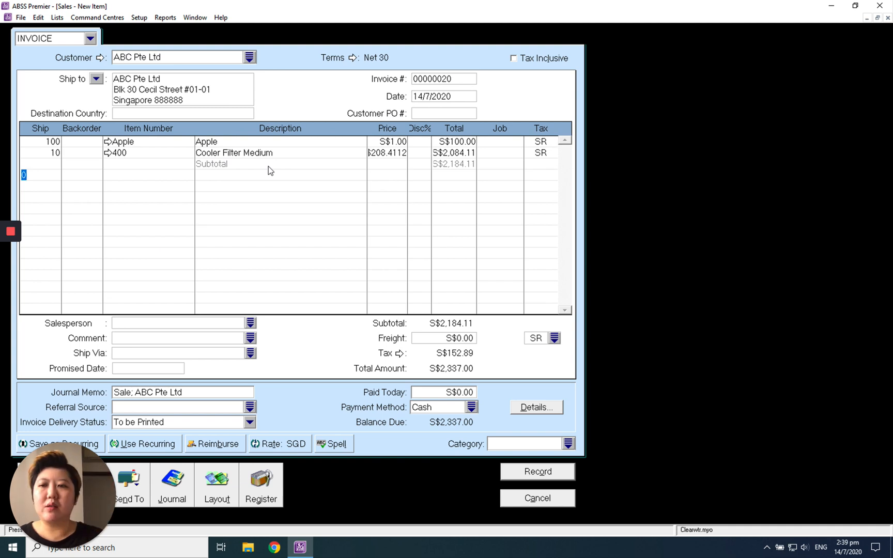
- Enter a third line of Ship 10 of item 400 Cooler Filter Medium below the subtotal
type("10")
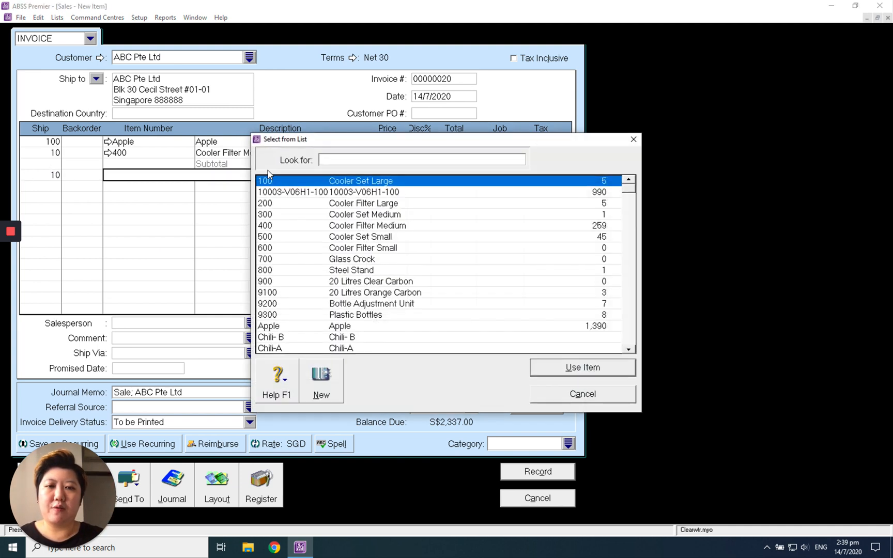
mouse_move(513, 271)
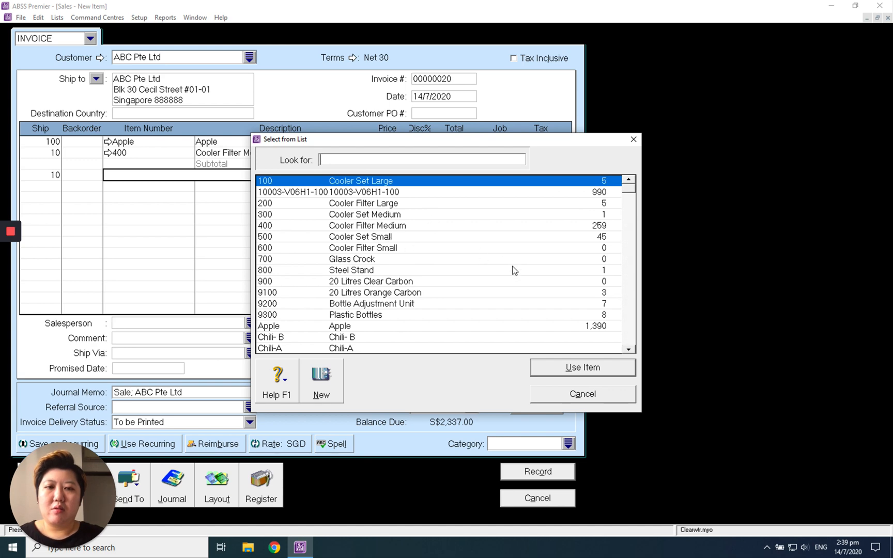
type("400")
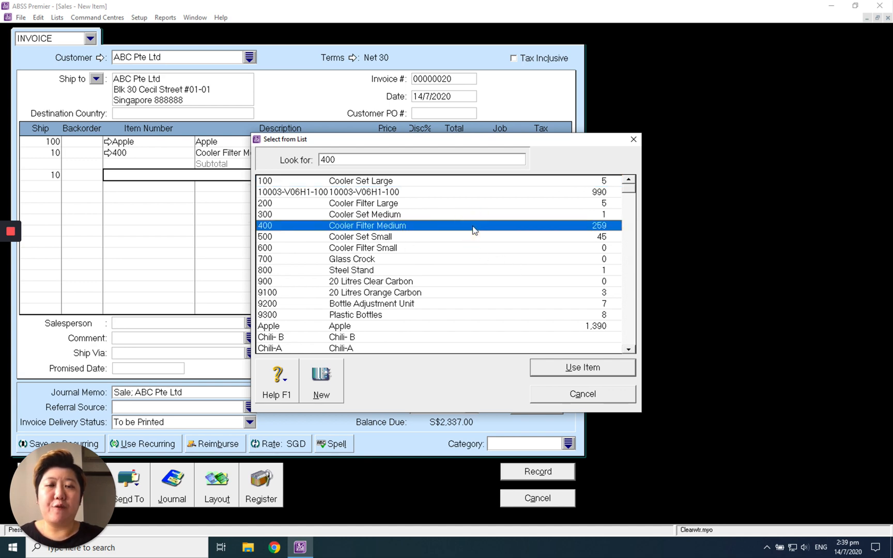
left_click(583, 367)
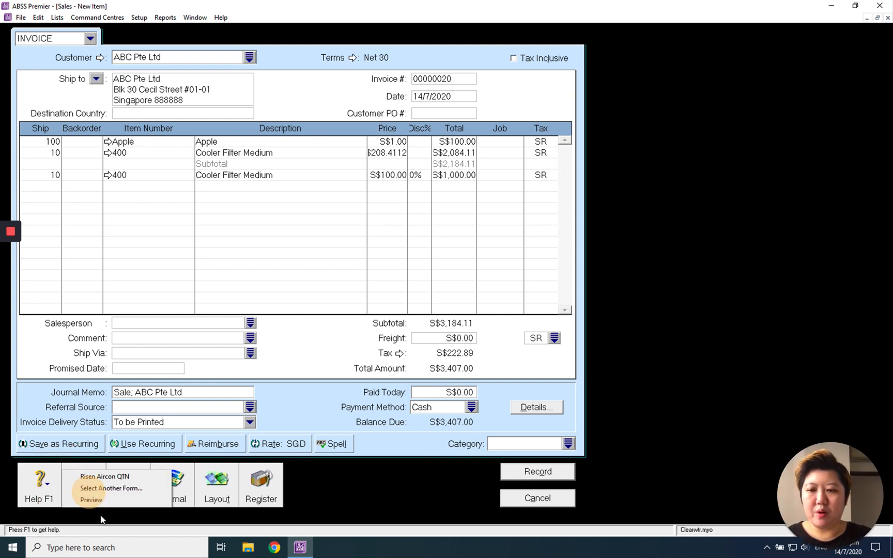
- Record the sale and preview the invoice using the C_INV_ITM_DTLNO item sale form
left_click(90, 501)
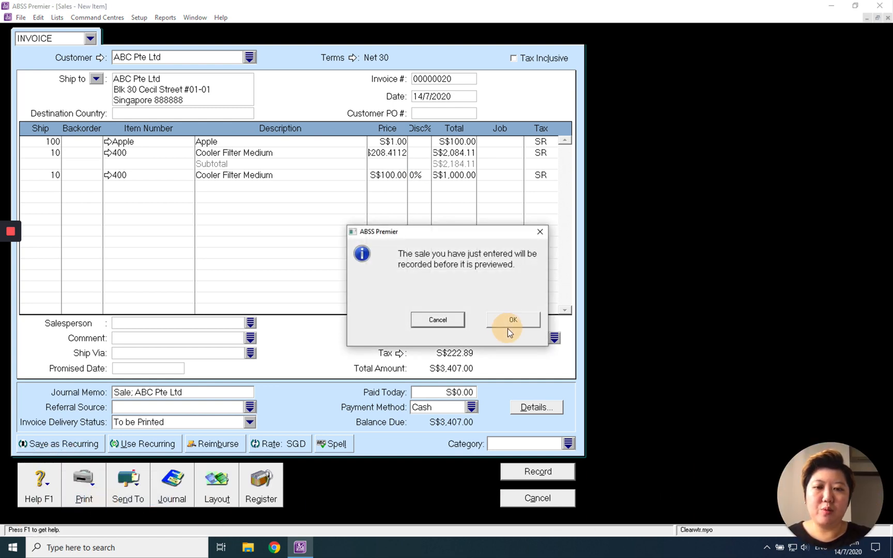
left_click(512, 320)
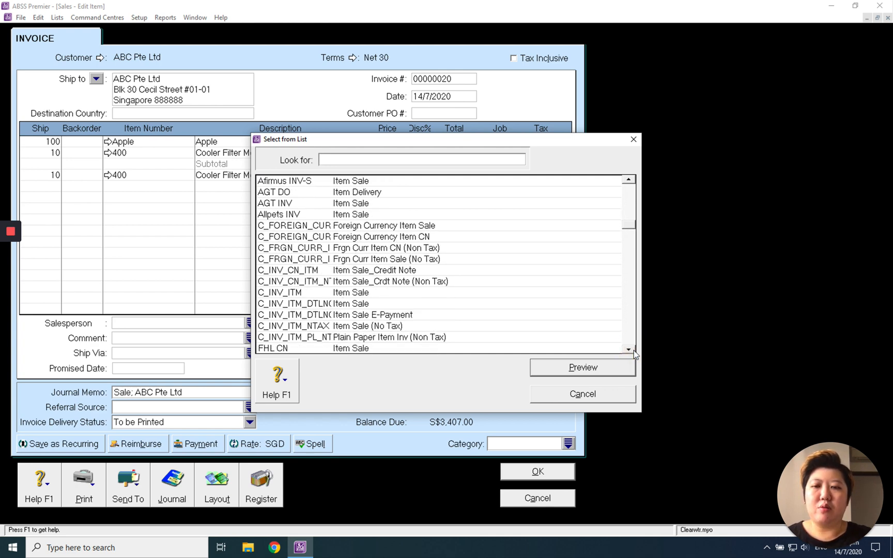
left_click(313, 303)
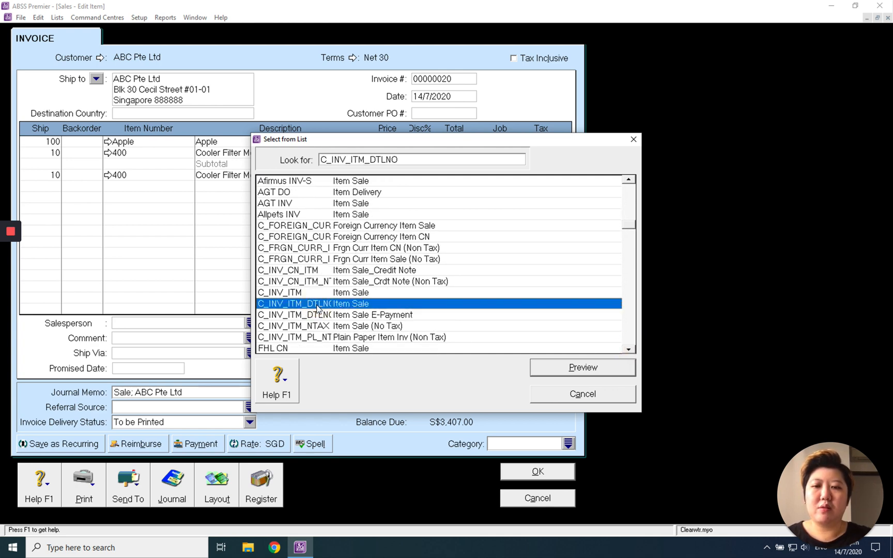
left_click(582, 367)
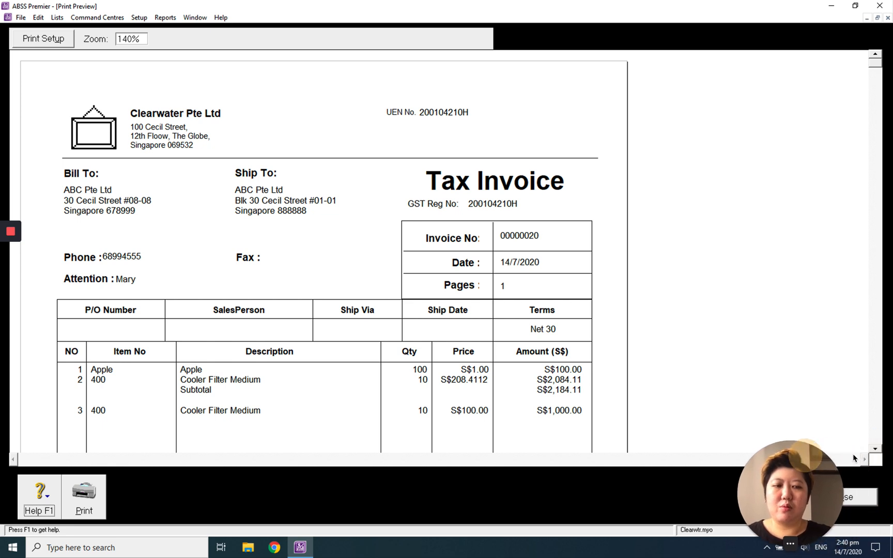
scroll("down", 3)
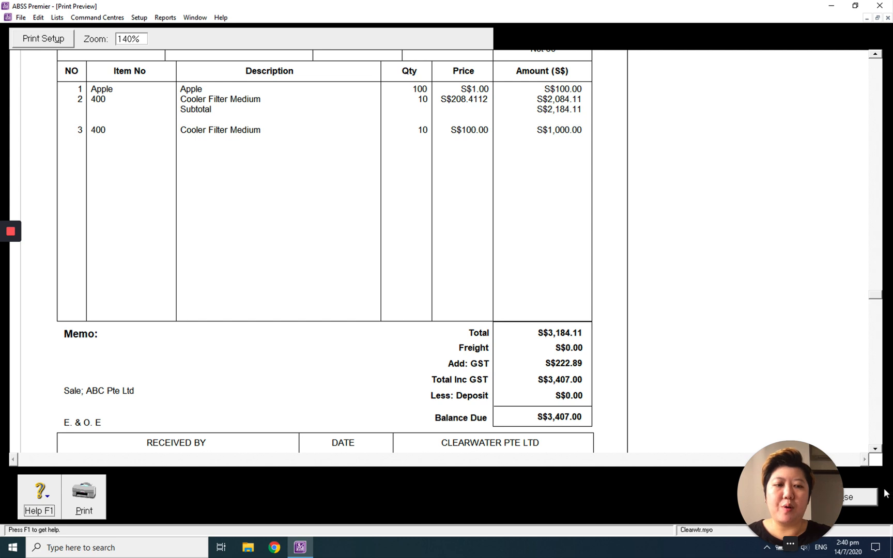
mouse_move(818, 489)
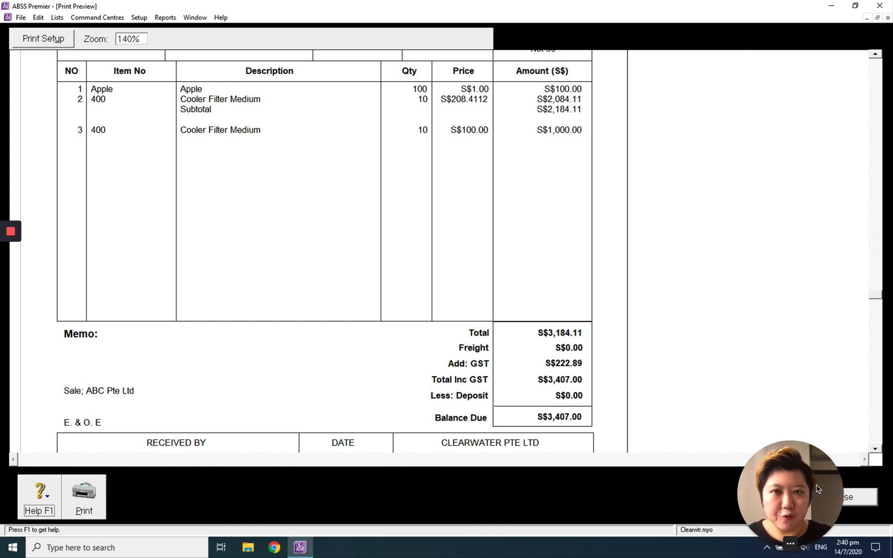